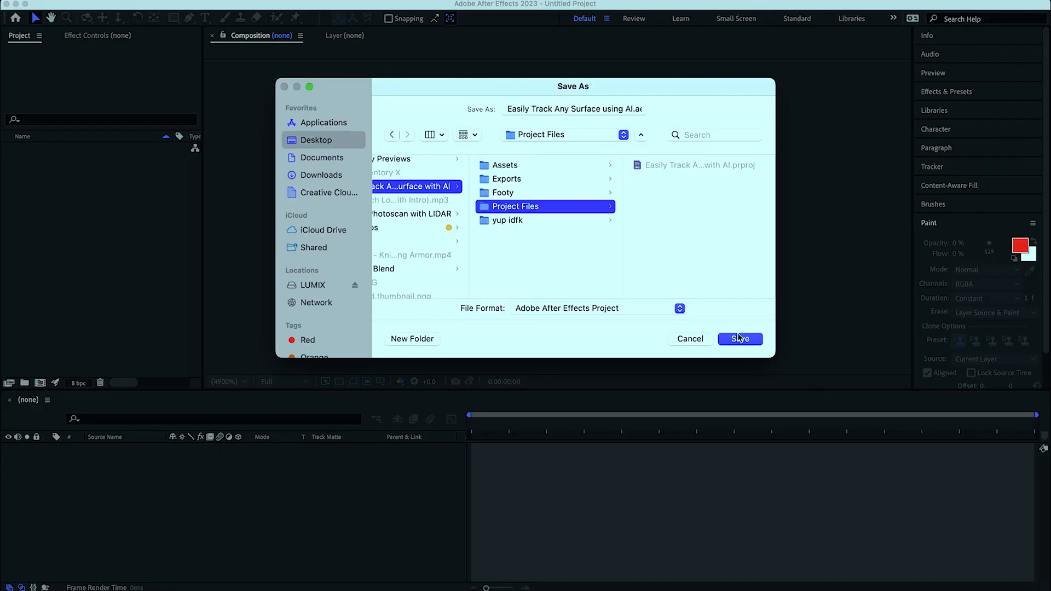
Save the project in Project Files and pre-compose the two face clips as Clip 01 and Clip 02
{"action": "left_click", "coordinate": [740, 339]}
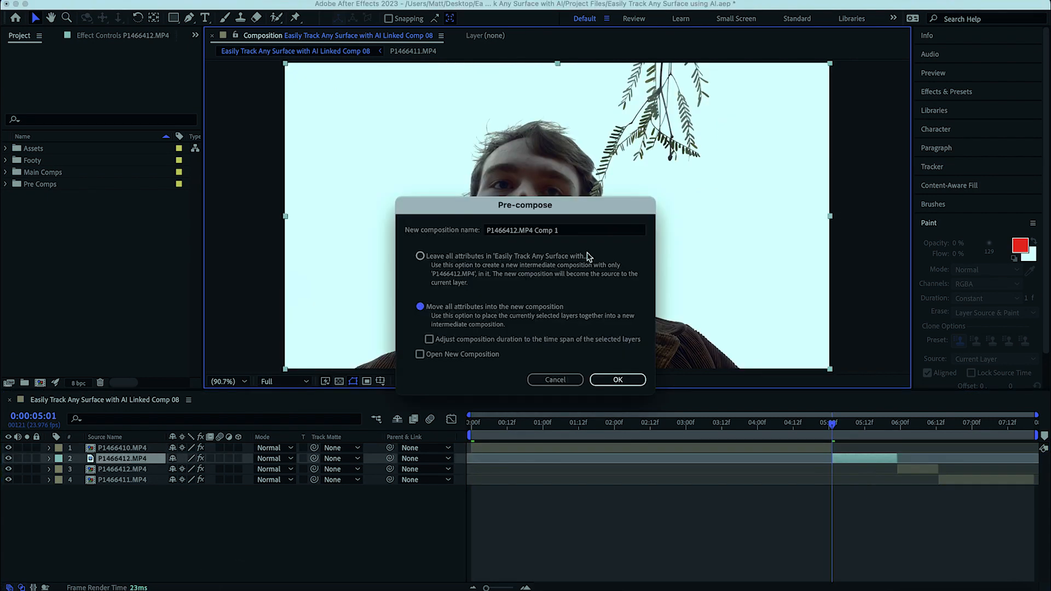
{"action": "left_click", "coordinate": [615, 380]}
{"action": "type", "text": "Clip 02"}
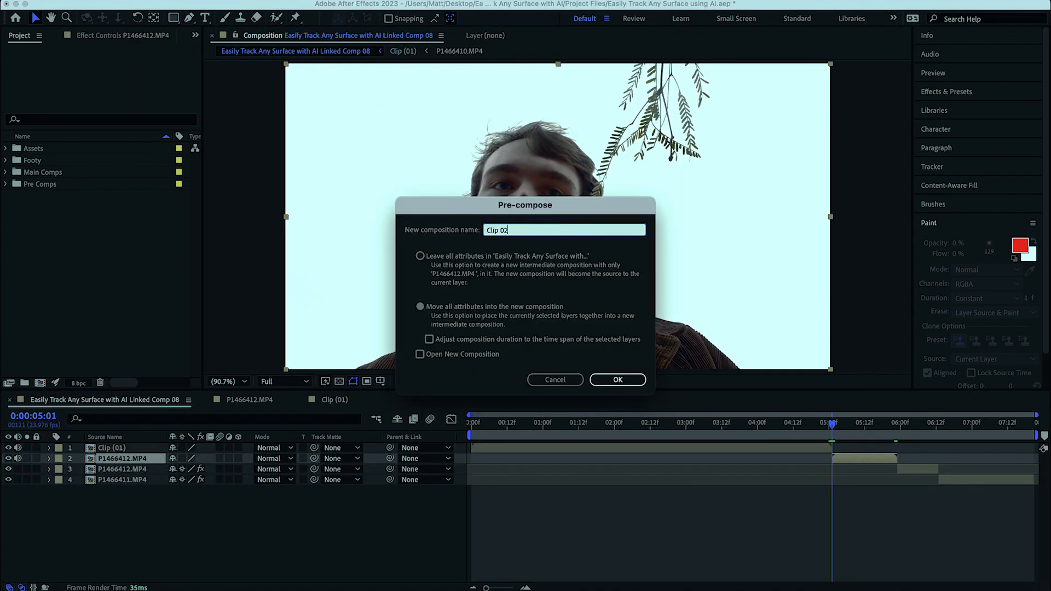
{"action": "left_click", "coordinate": [615, 379]}
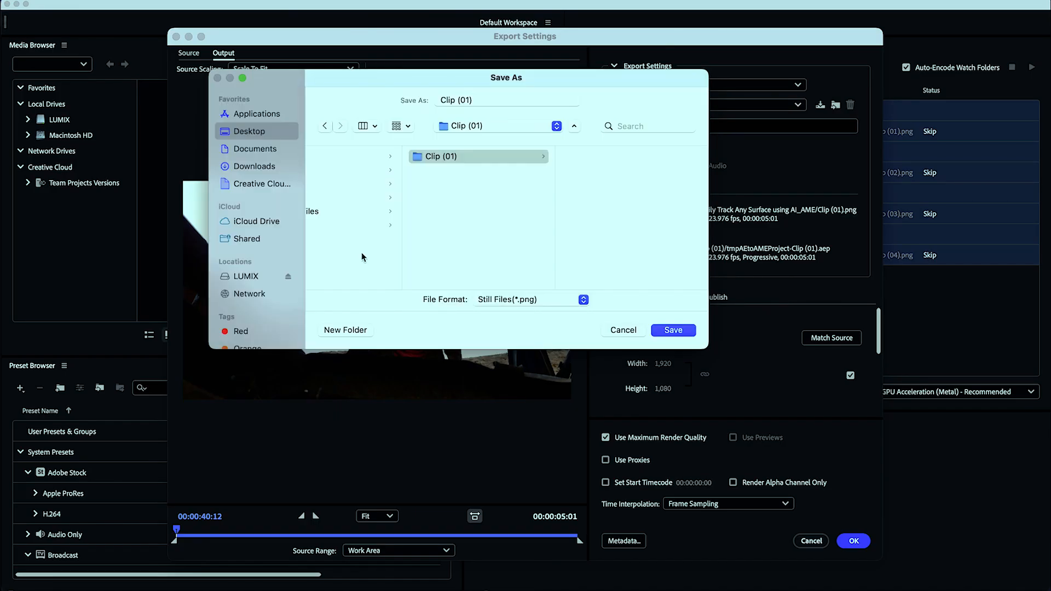
Point the Clip (01) and Clip (02) PNG exports to their EbSynth Video folders, named image
{"action": "left_click", "coordinate": [478, 184]}
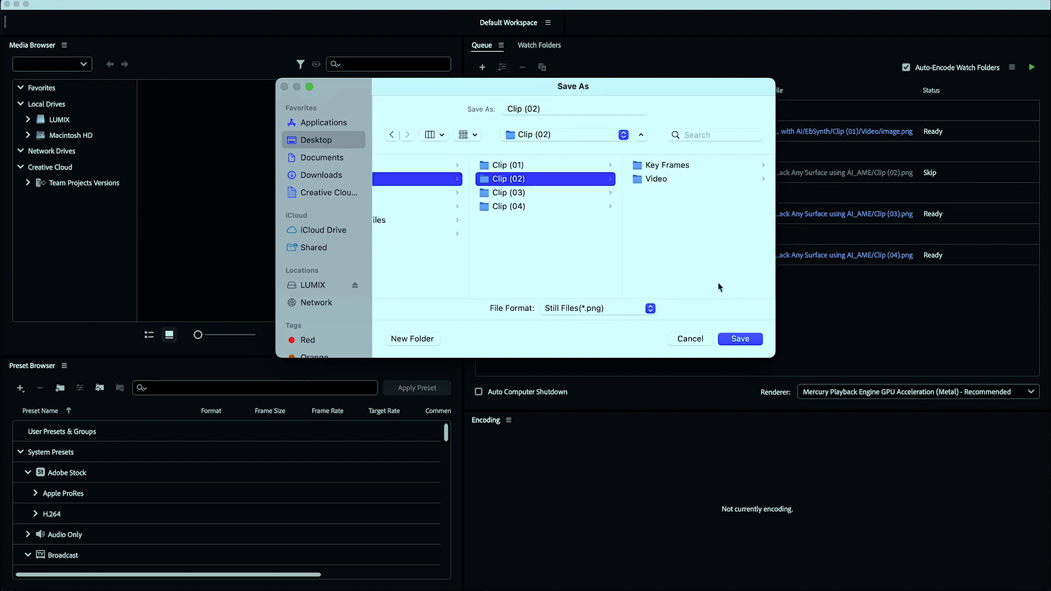
{"action": "left_click", "coordinate": [508, 192]}
{"action": "type", "text": "image"}
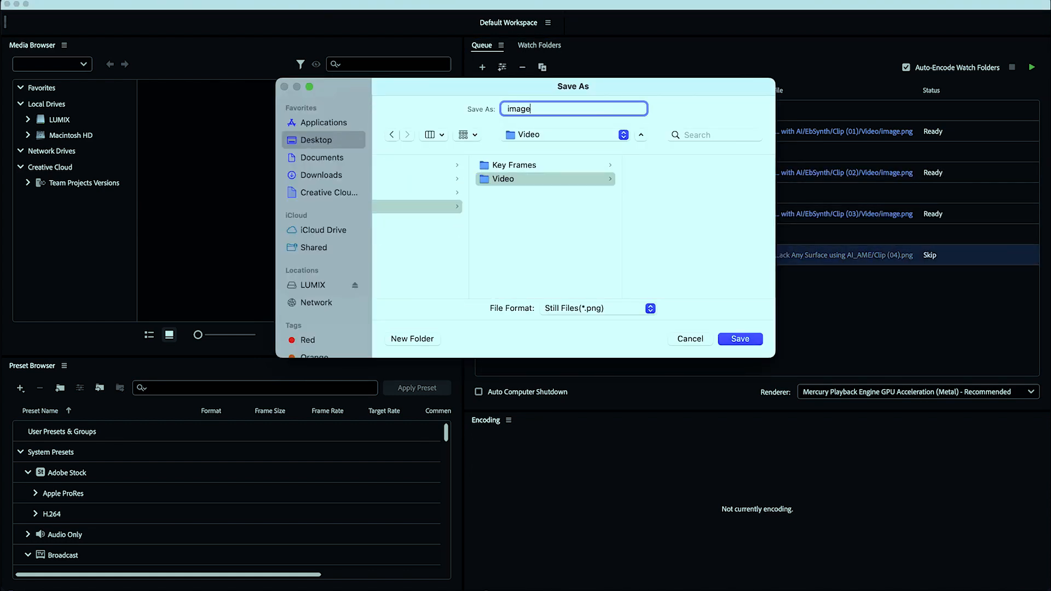
{"action": "left_click", "coordinate": [740, 339]}
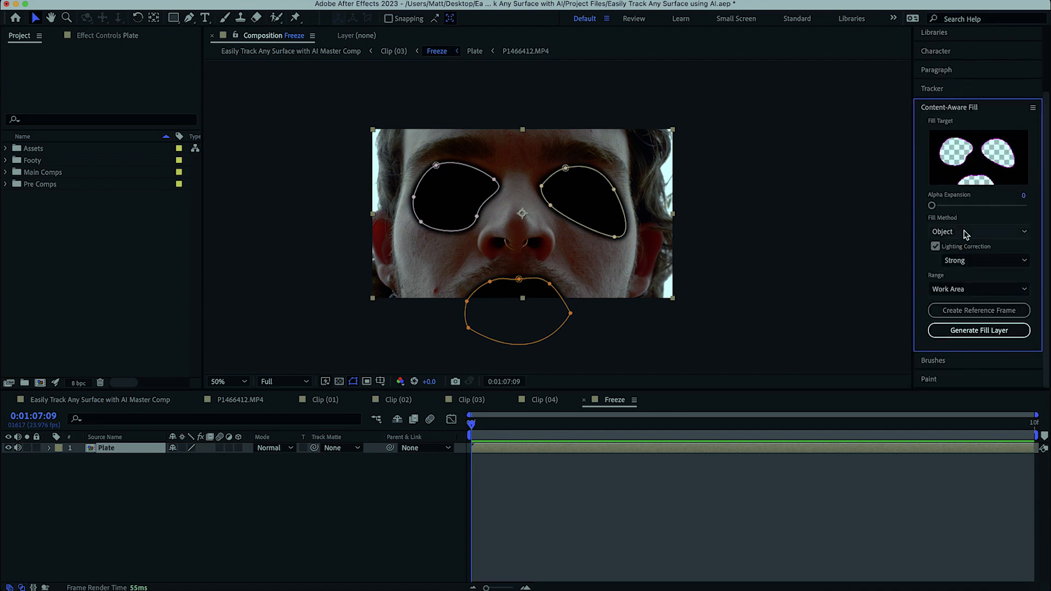
Generate the content-aware fill layer over eyes and mouth, then reshape the eye mask in Clip (03)
{"action": "left_click", "coordinate": [978, 330]}
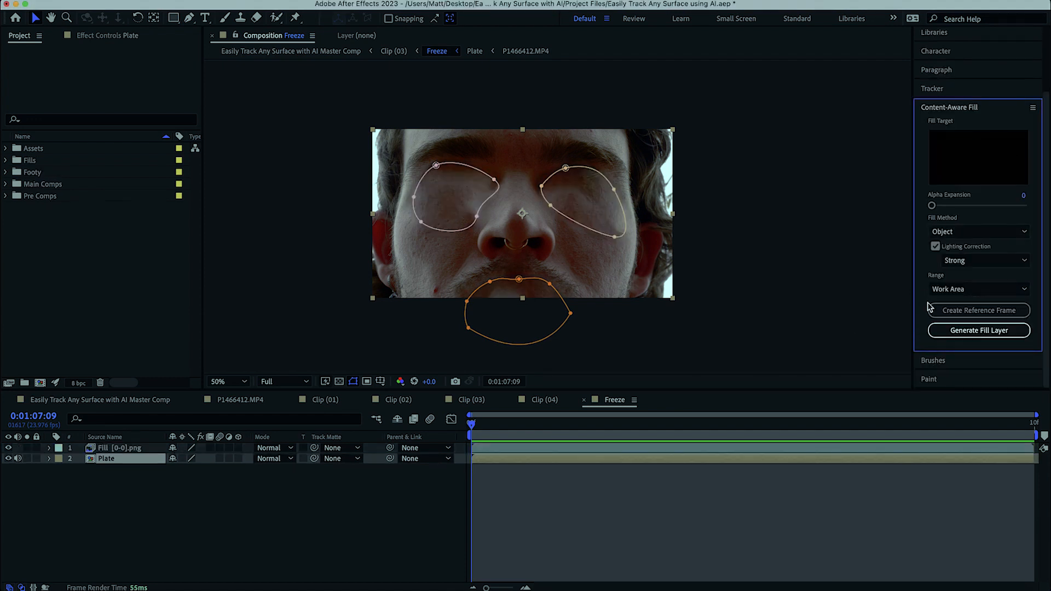
{"action": "left_click", "coordinate": [224, 382]}
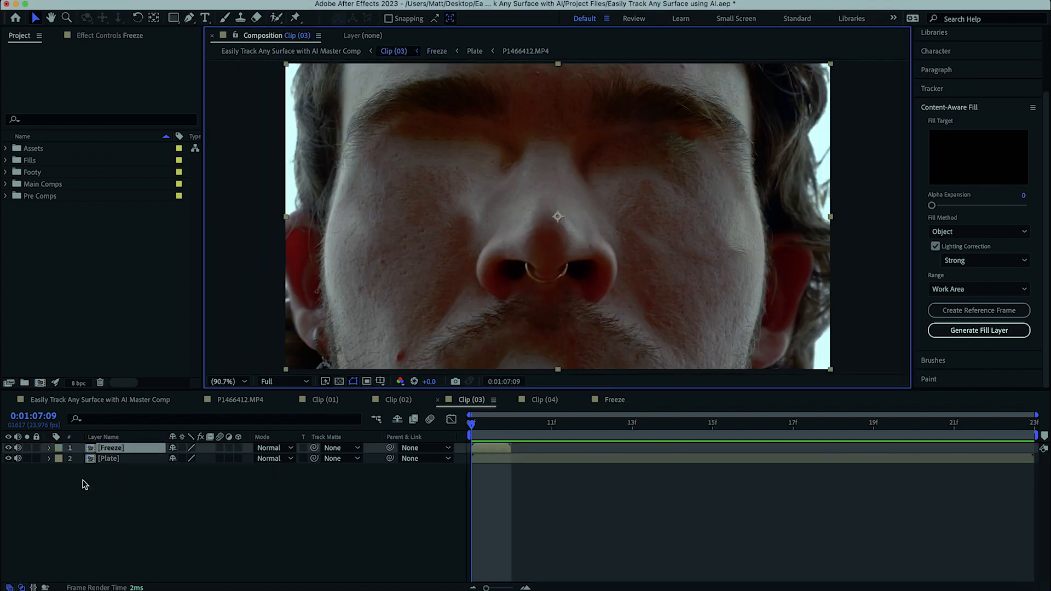
{"action": "left_click", "coordinate": [48, 448]}
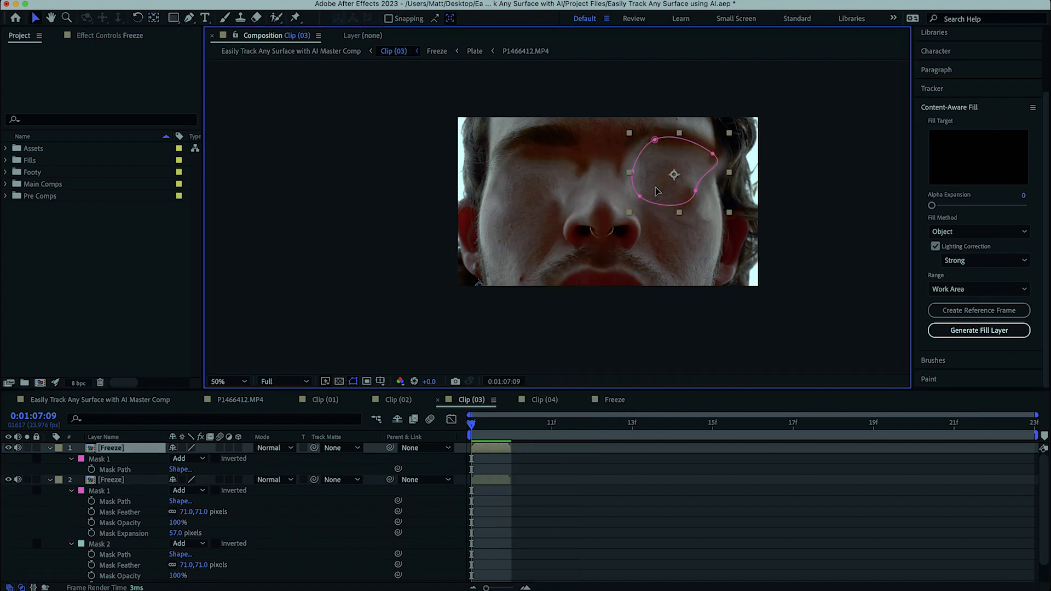
{"action": "left_click", "coordinate": [226, 382]}
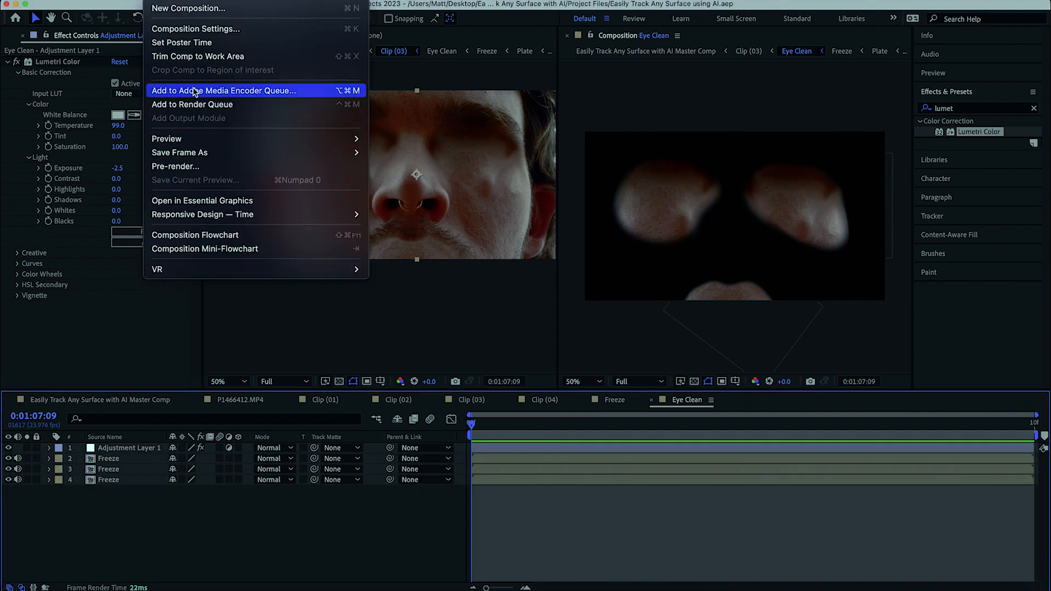
Queue the Eye Clean composition in Media Encoder and run EbSynth's Synth on the clip frames
{"action": "left_click", "coordinate": [224, 90]}
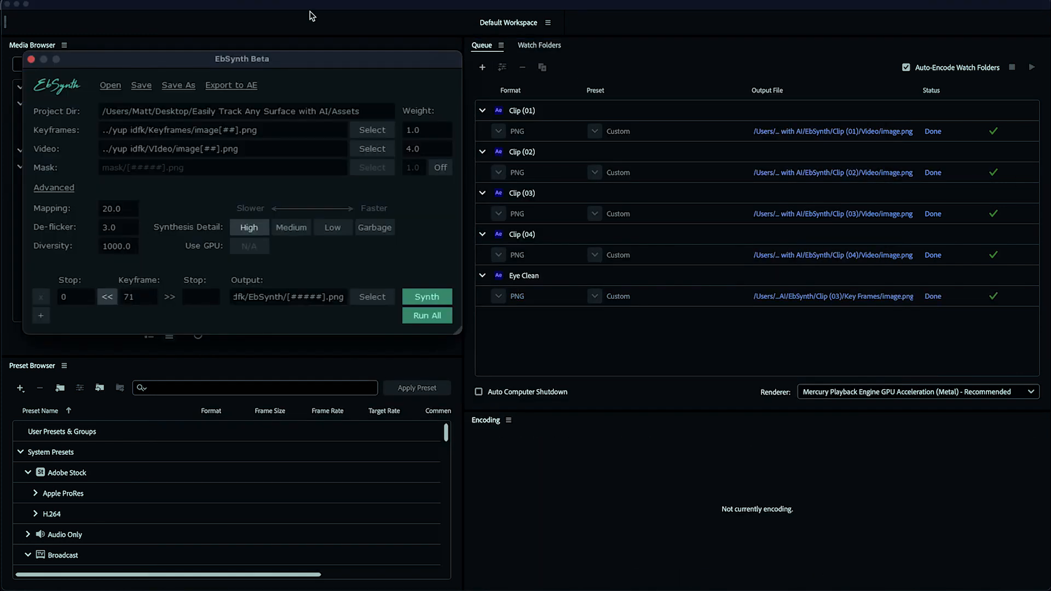
{"action": "left_click", "coordinate": [373, 130]}
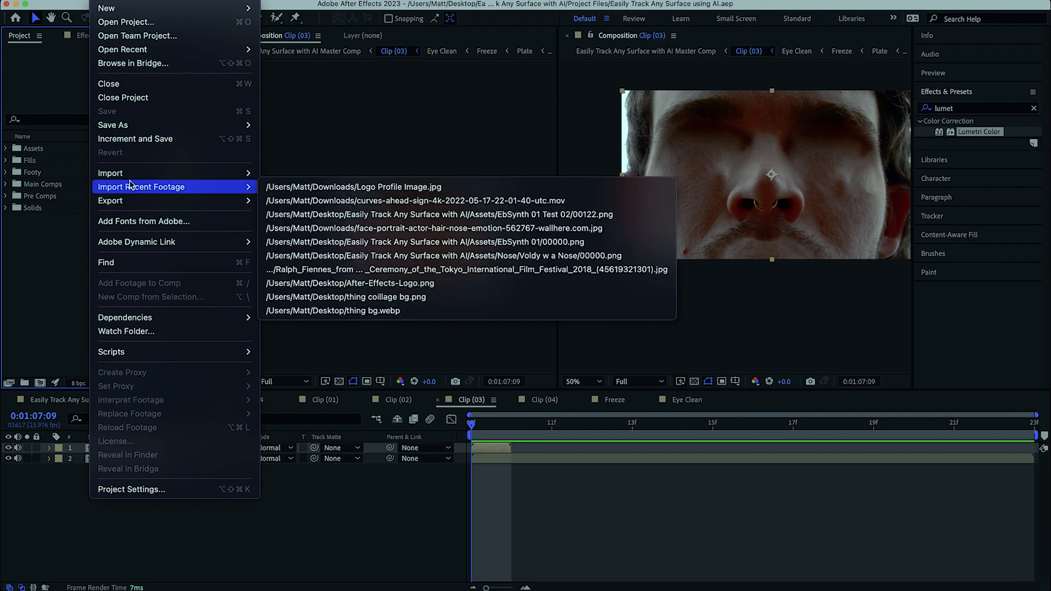
Import 00000.png from the EbSynth Output folder as a PNG sequence
{"action": "left_click", "coordinate": [111, 173]}
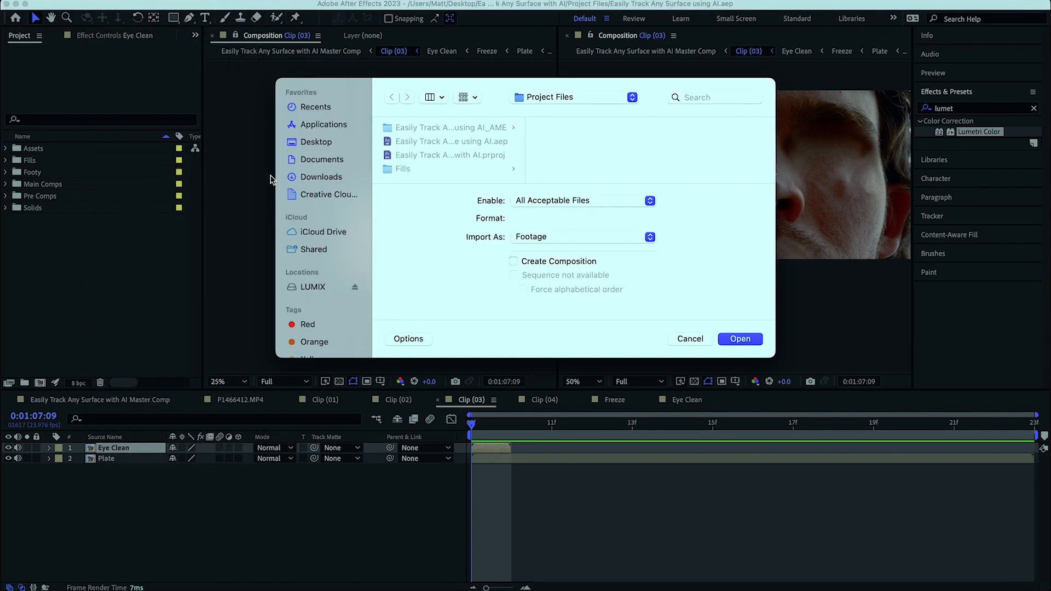
{"action": "left_click", "coordinate": [316, 141]}
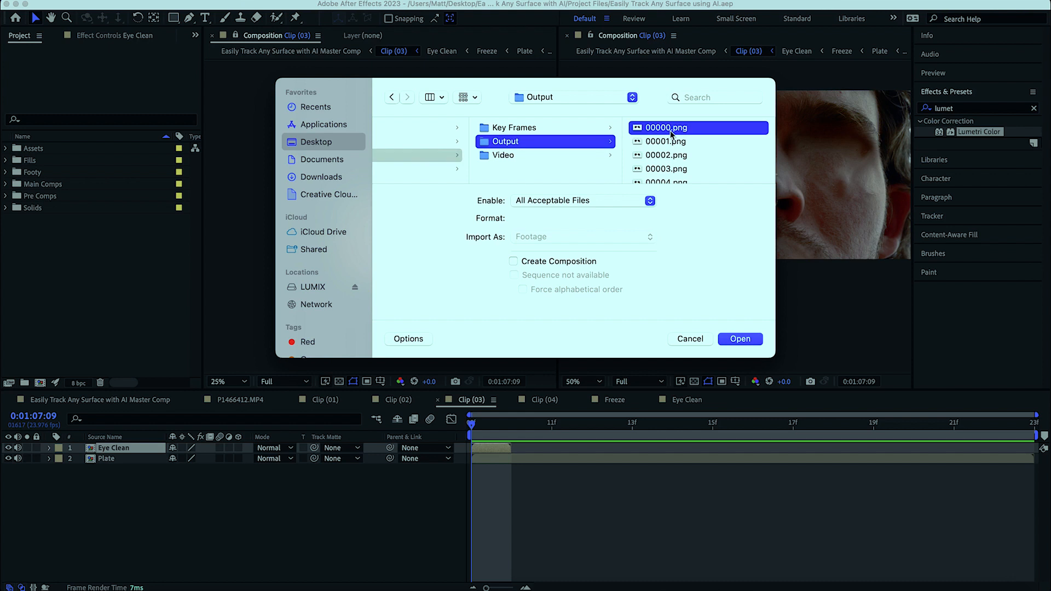
{"action": "left_click", "coordinate": [740, 338]}
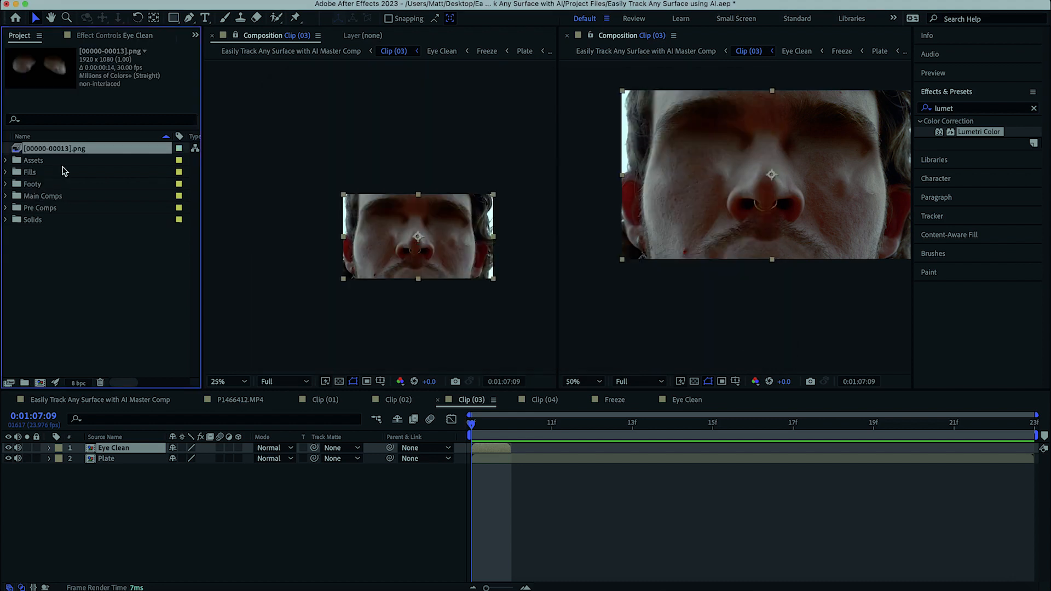
{"action": "right_click", "coordinate": [57, 148]}
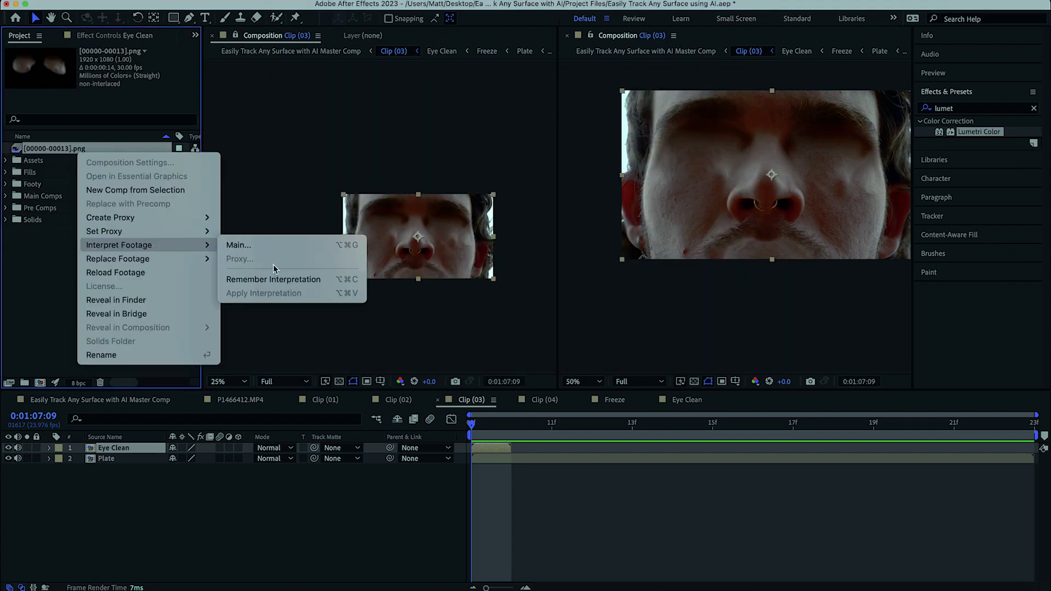
{"action": "left_click", "coordinate": [238, 244]}
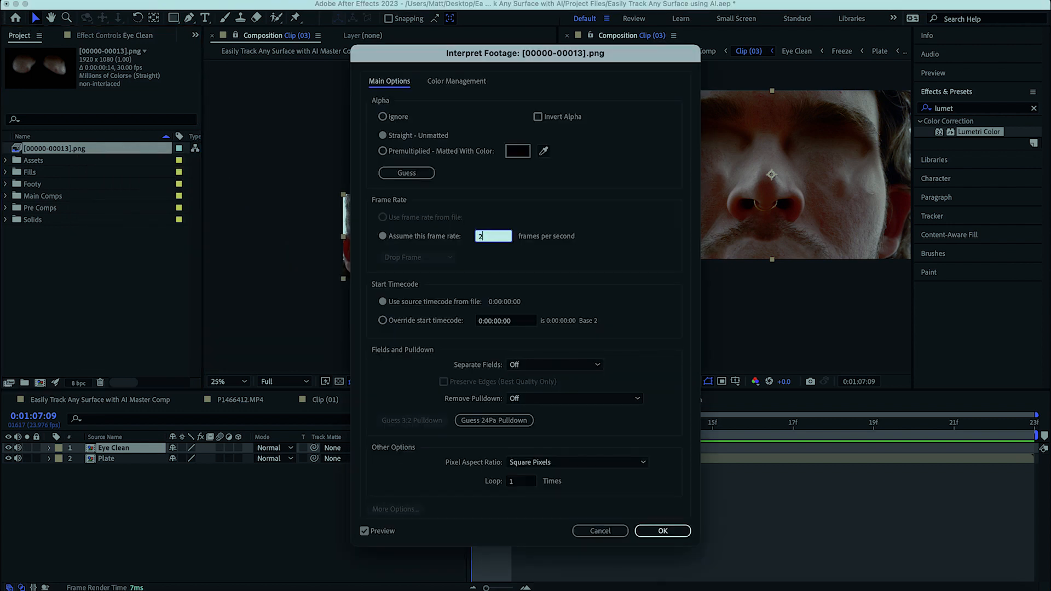
{"action": "type", "text": "23.976"}
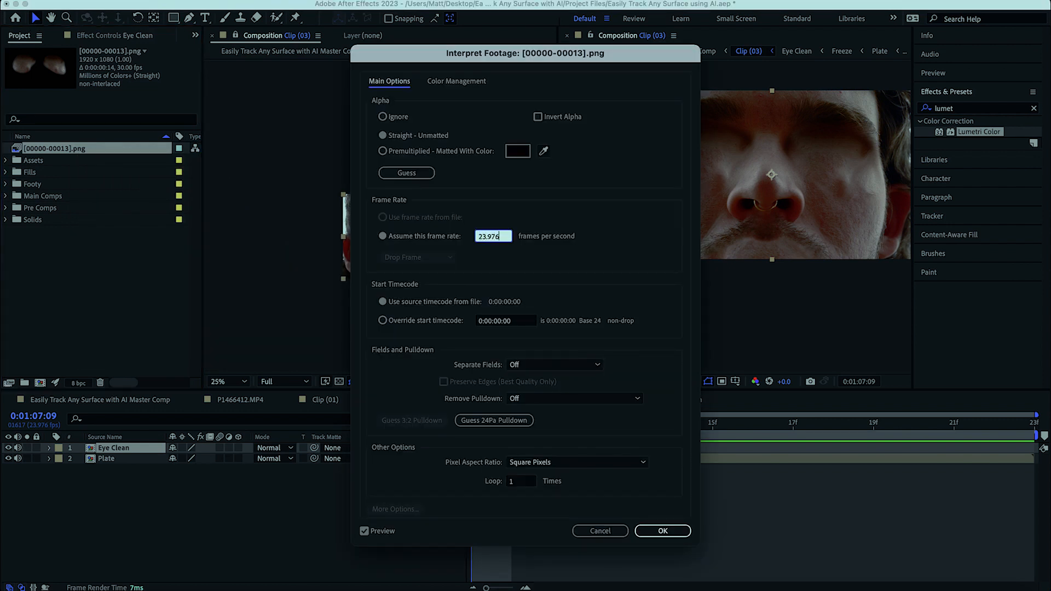
{"action": "left_click", "coordinate": [660, 530]}
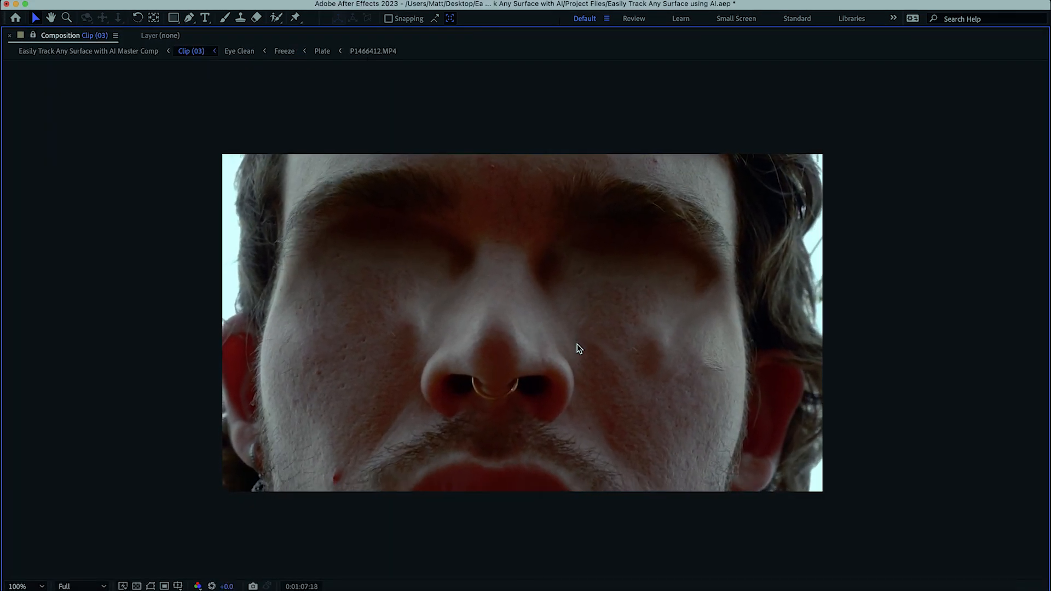